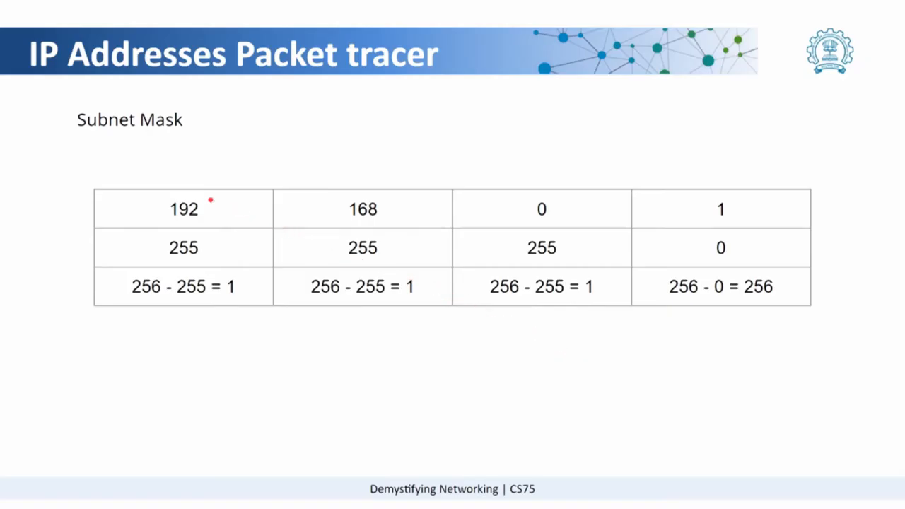
# Advance to the slide showing host range 0 to 255, network 192.168.0.0 and broadcast 192.168.0.255
pyautogui.moveTo(534, 263); pyautogui.dragTo(588, 260)
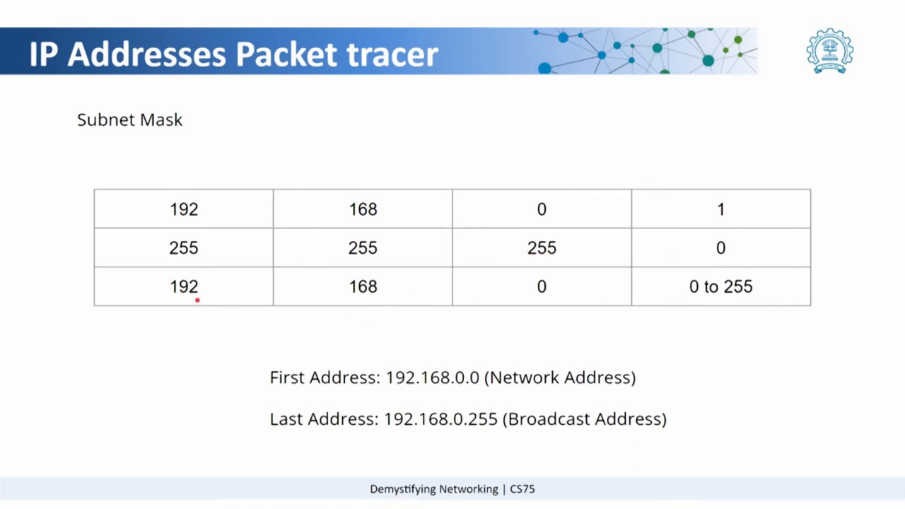
# Advance to the slide listing allowed subnet mask octet values 0, 128, 192 … 252, 254, 255
pyautogui.moveTo(498, 302); pyautogui.dragTo(620, 293)
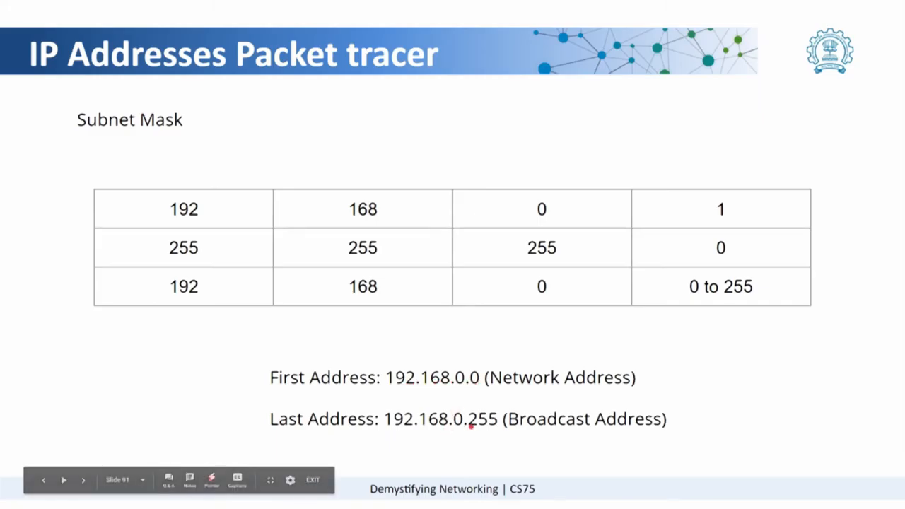
pyautogui.moveTo(517, 344)
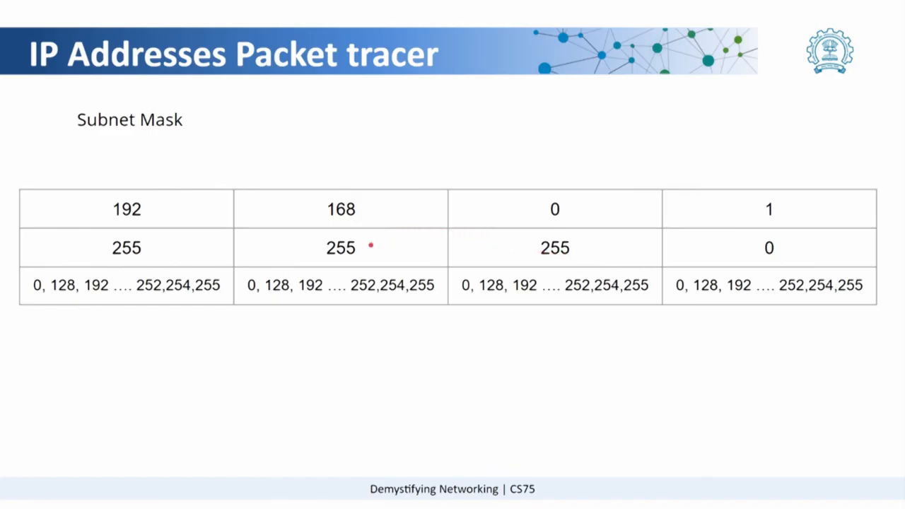
pyautogui.moveTo(151, 247)
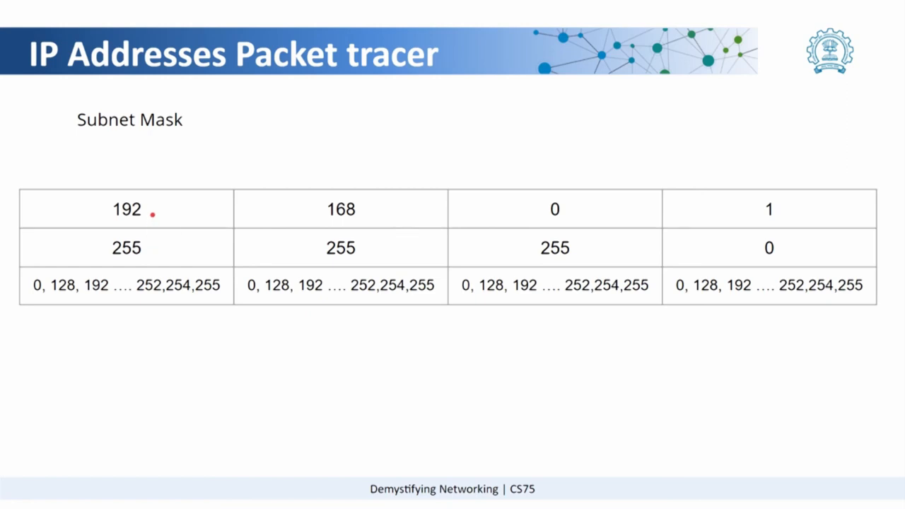
pyautogui.moveTo(164, 256)
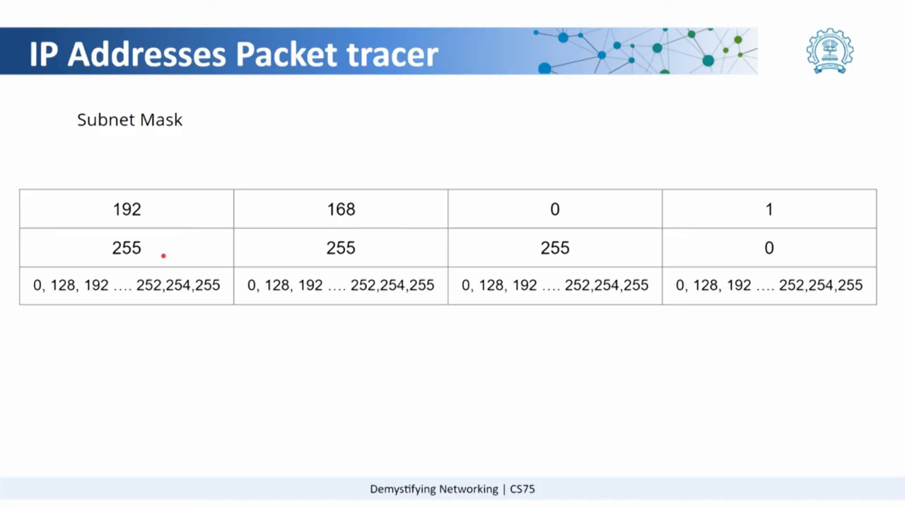
pyautogui.moveTo(35, 293)
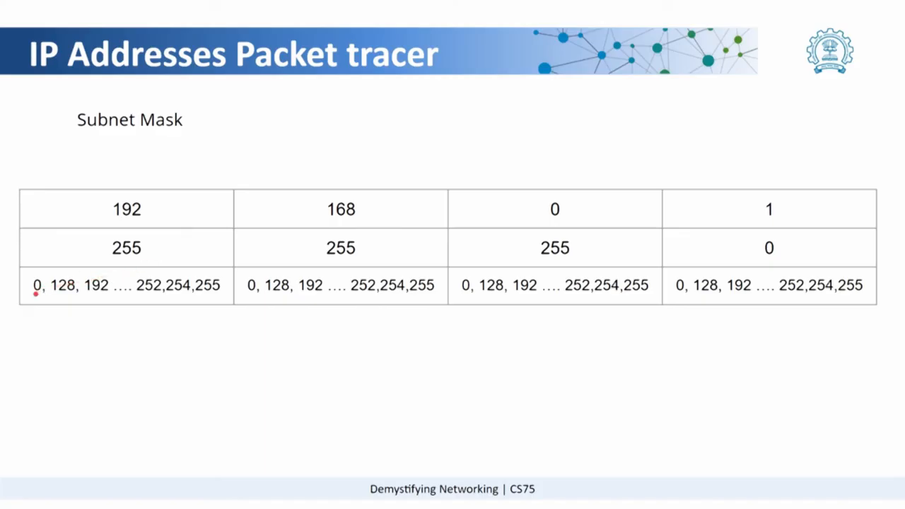